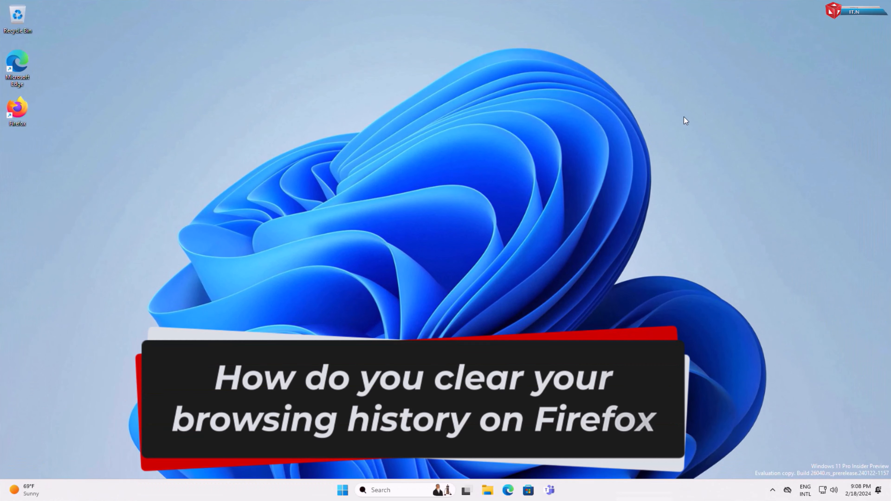
{"action": "mouse_move", "coordinate": [753, 200]}
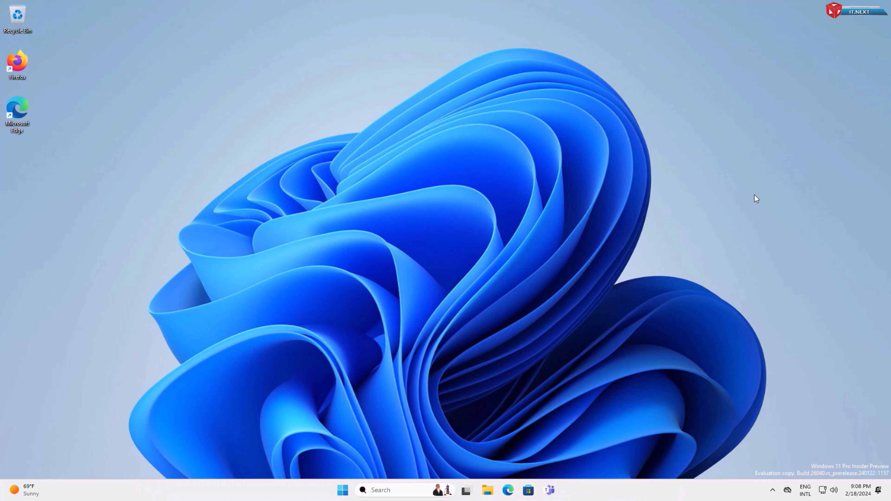
{"action": "mouse_move", "coordinate": [737, 204]}
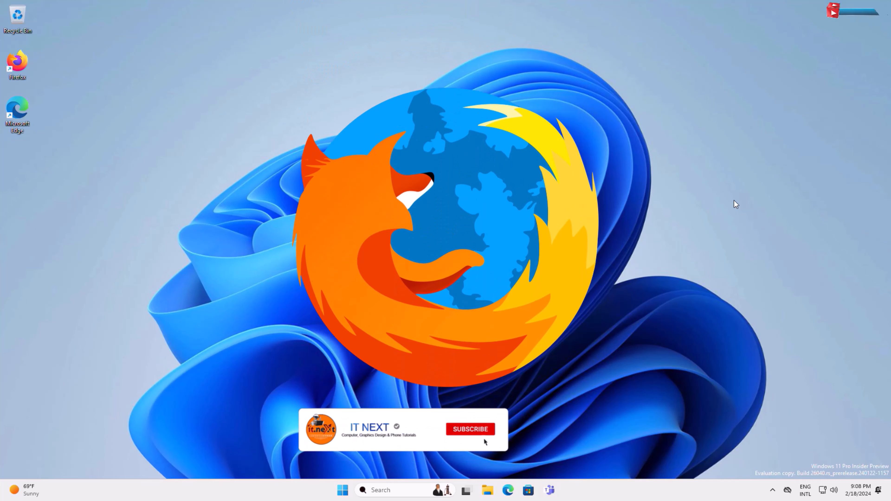
Launch Firefox from the desktop and reach the History entry of the main menu.
{"action": "left_click", "coordinate": [469, 428]}
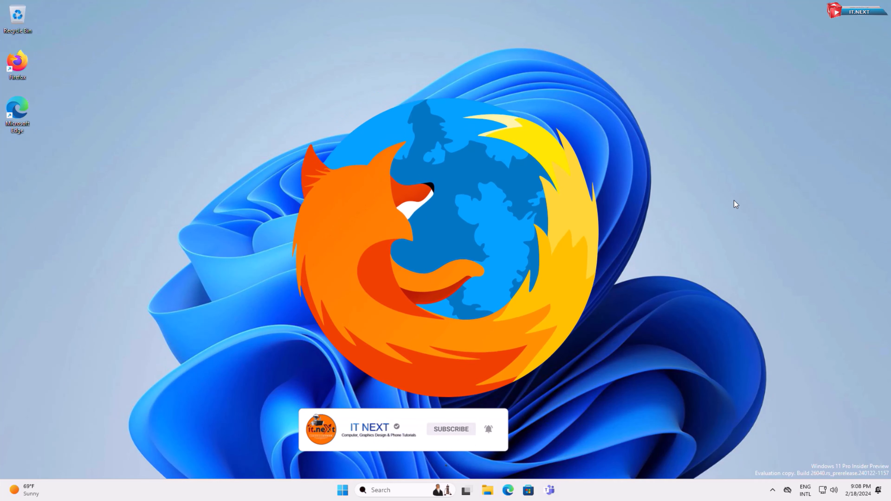
{"action": "double_click", "coordinate": [17, 61]}
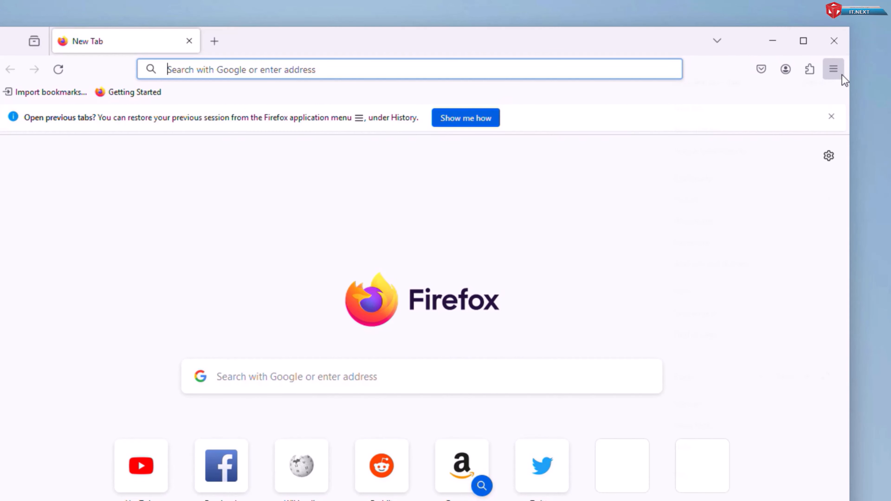
{"action": "left_click", "coordinate": [832, 69]}
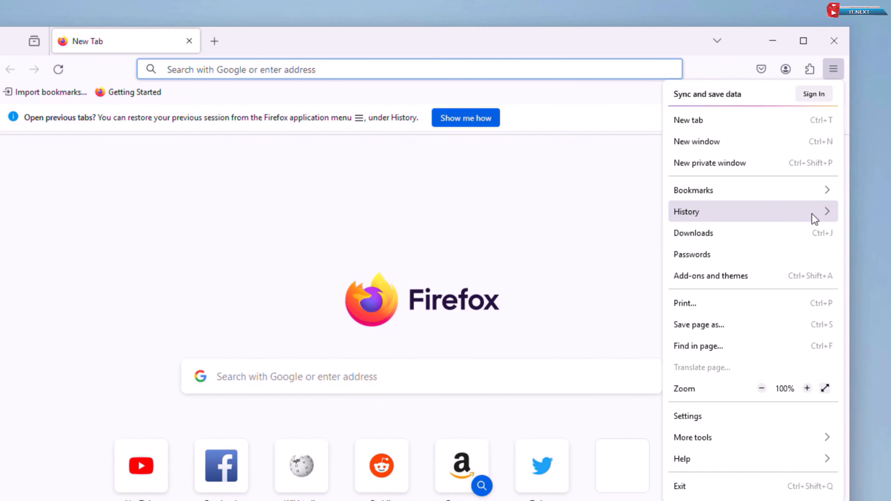
{"action": "left_click", "coordinate": [686, 212]}
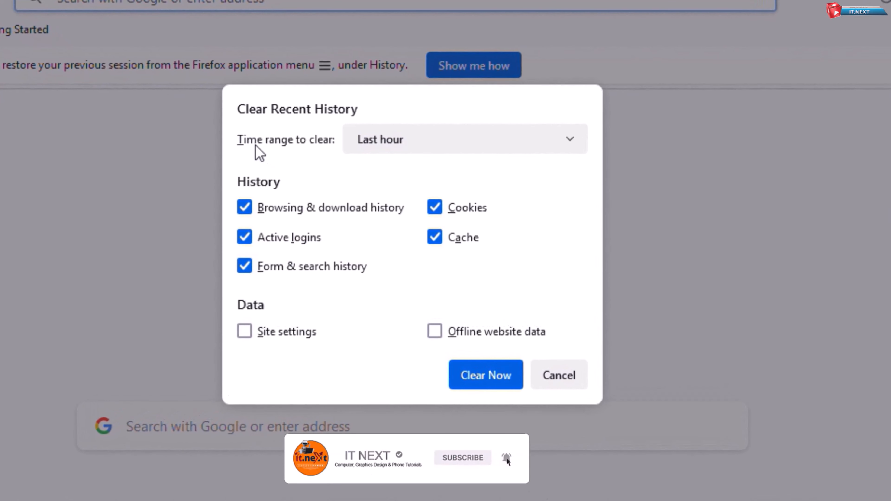
Change the time range to clear from Last hour to Everything.
{"action": "left_click", "coordinate": [463, 139]}
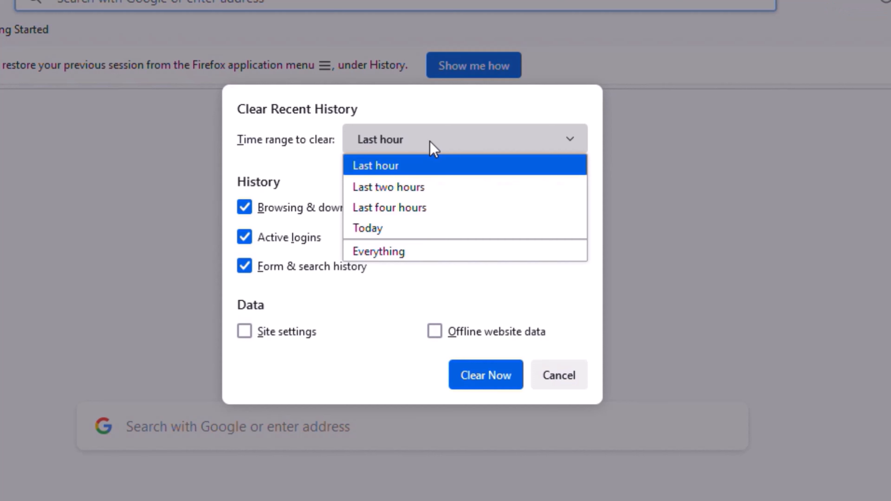
{"action": "mouse_move", "coordinate": [466, 228]}
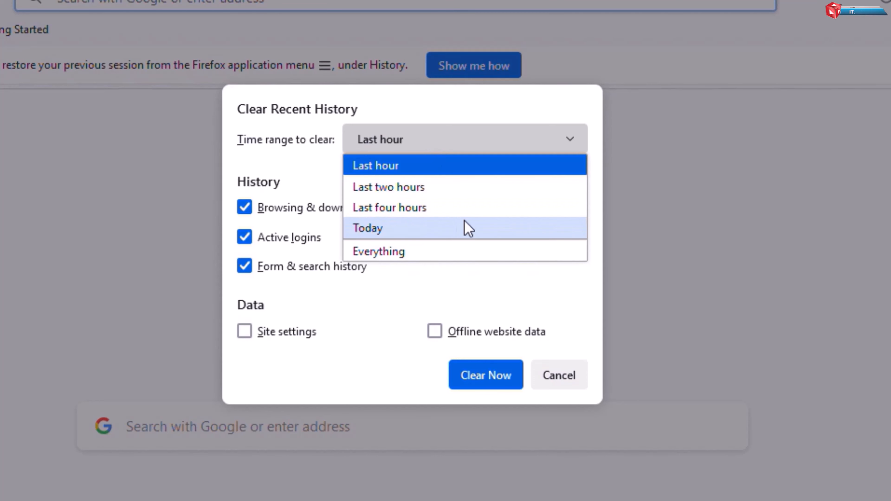
{"action": "left_click", "coordinate": [378, 251]}
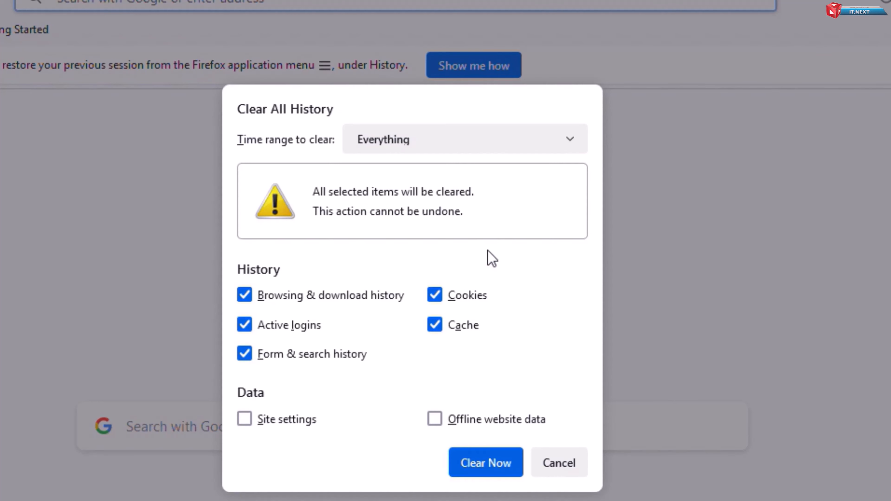
{"action": "mouse_move", "coordinate": [490, 461]}
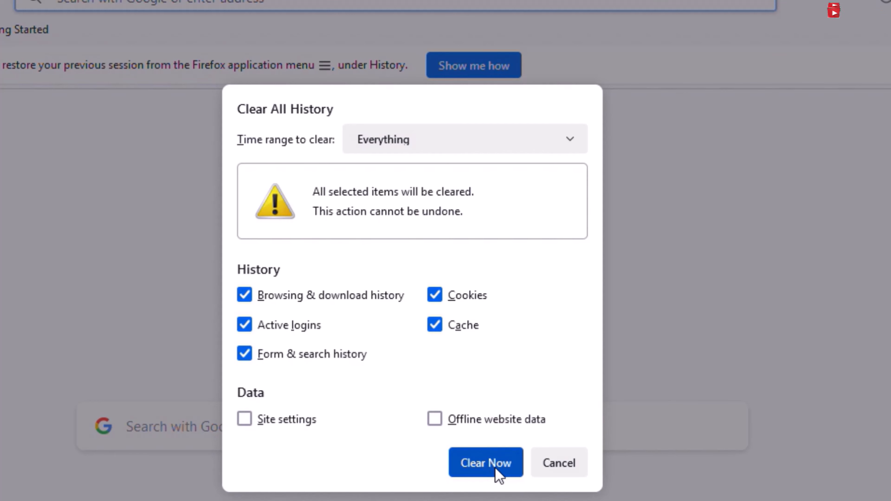
Confirm Clear Now to erase all history data, then restore the window size.
{"action": "left_click", "coordinate": [485, 463]}
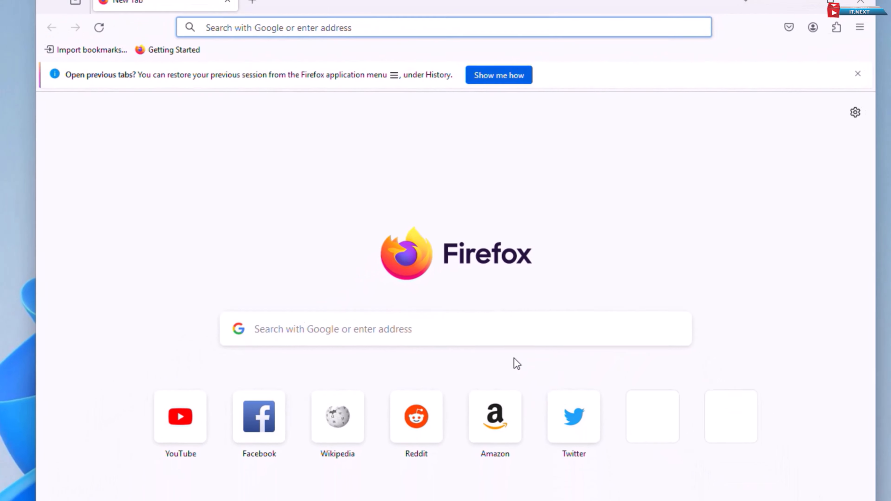
{"action": "left_click", "coordinate": [750, 28]}
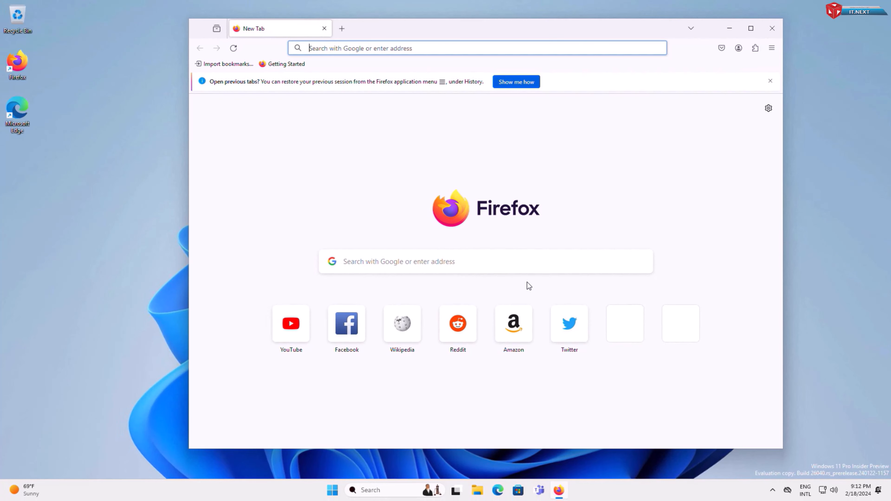
Close and relaunch Firefox, then check that Recent history shows Empty.
{"action": "left_click", "coordinate": [771, 28]}
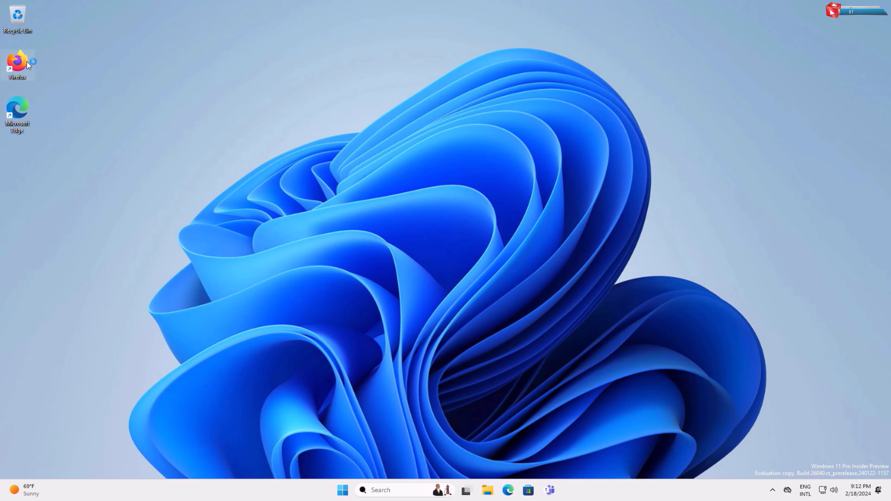
{"action": "left_click", "coordinate": [782, 41]}
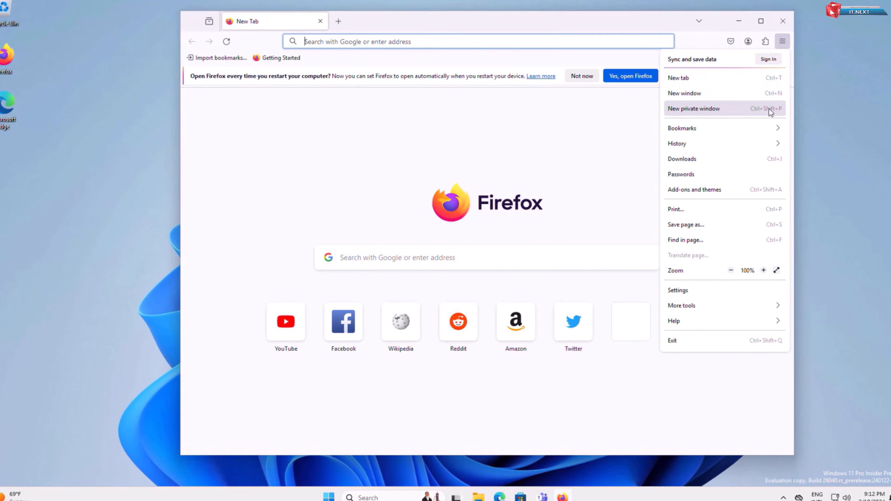
{"action": "left_click", "coordinate": [677, 143]}
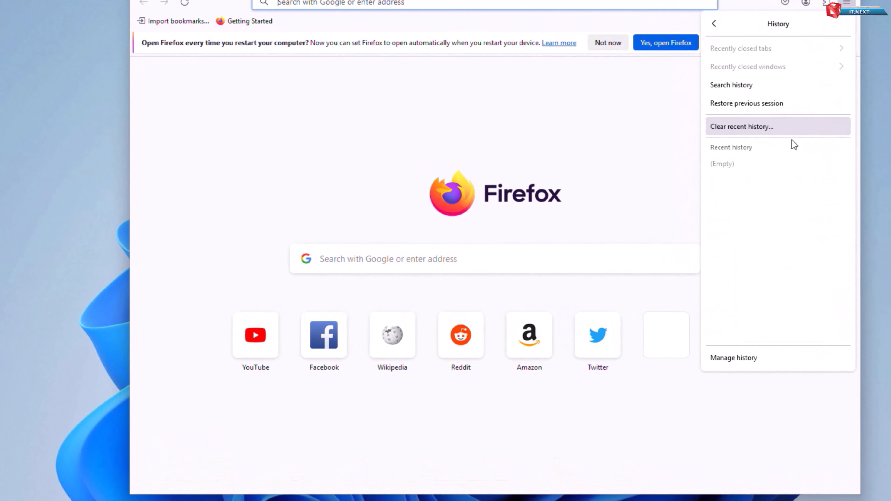